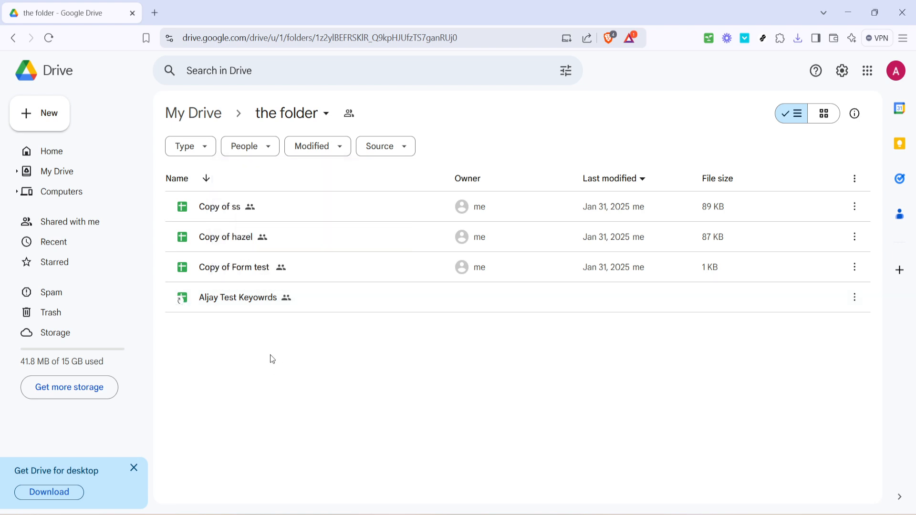
{"action": "mouse_move", "coordinate": [285, 356]}
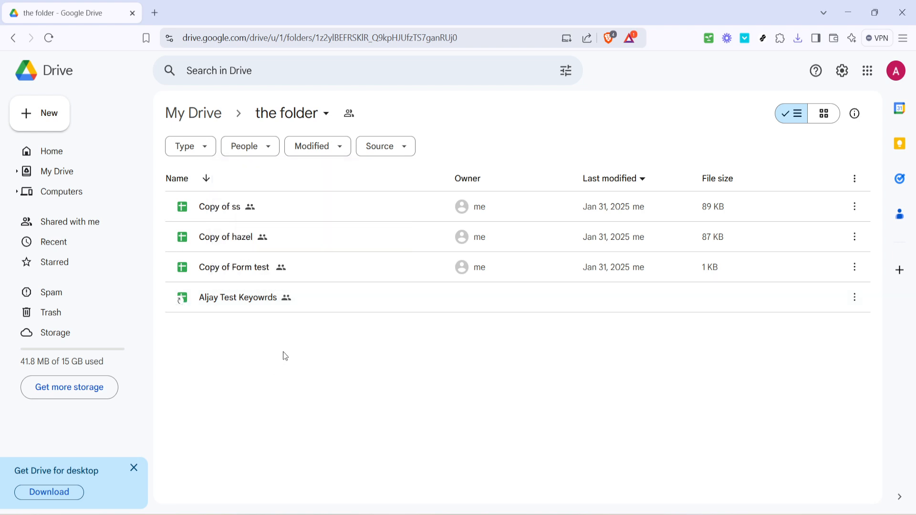
{"action": "mouse_move", "coordinate": [341, 310]}
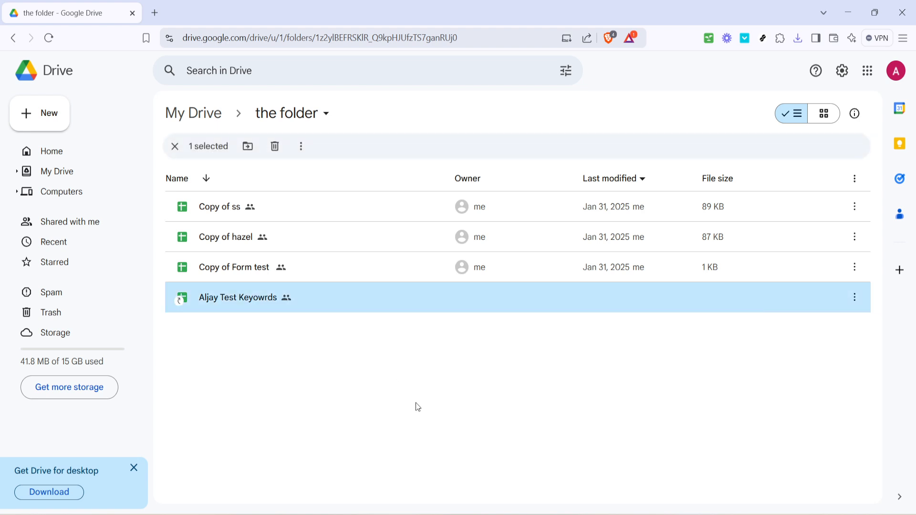
{"action": "mouse_move", "coordinate": [407, 400]}
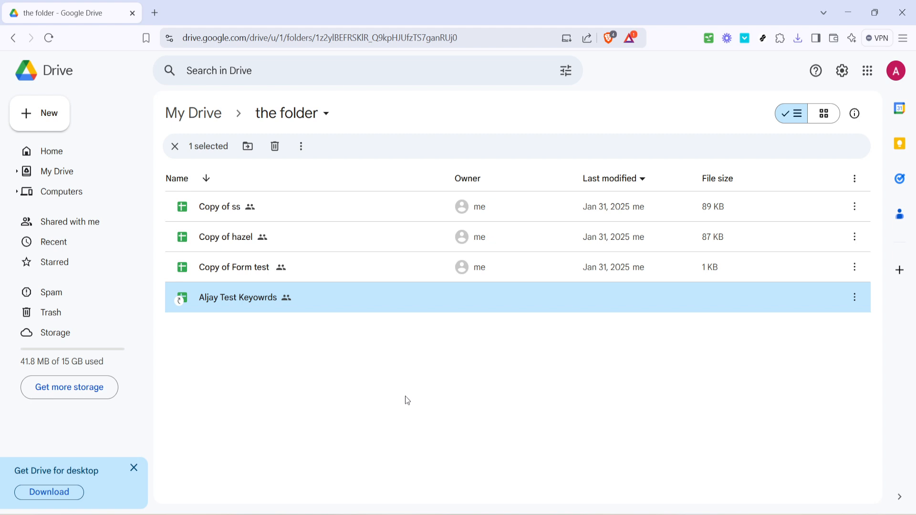
{"action": "mouse_move", "coordinate": [351, 391]}
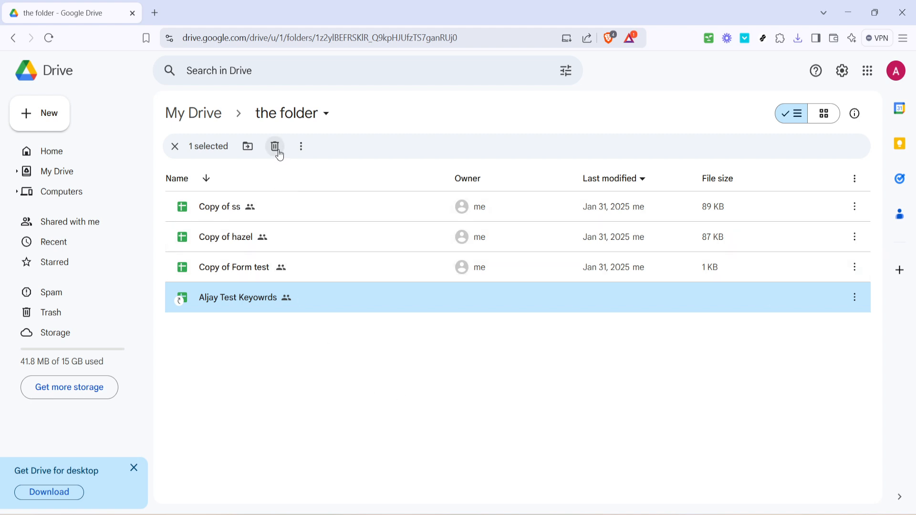
Move the 'Aljay Test Keyowrds' shortcut to trash, leaving the three sheet copies
{"action": "left_click", "coordinate": [275, 146]}
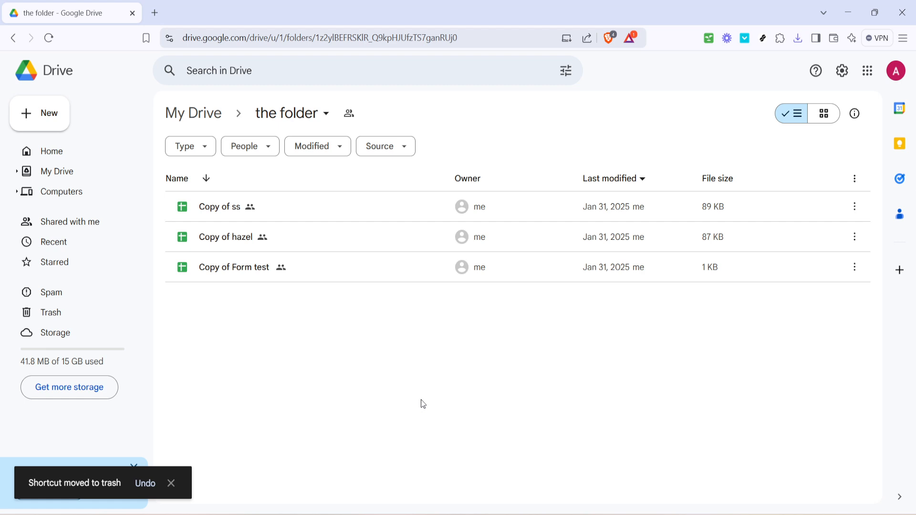
{"action": "mouse_move", "coordinate": [424, 403]}
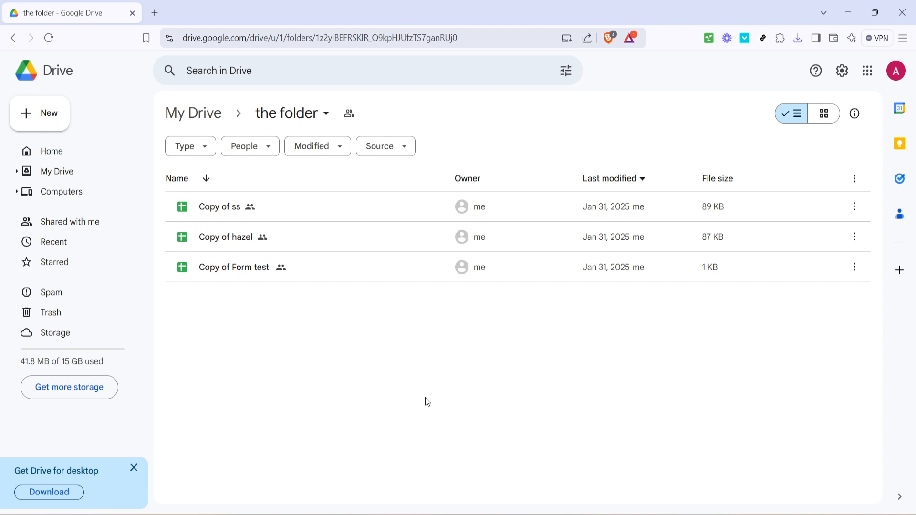
{"action": "mouse_move", "coordinate": [427, 399]}
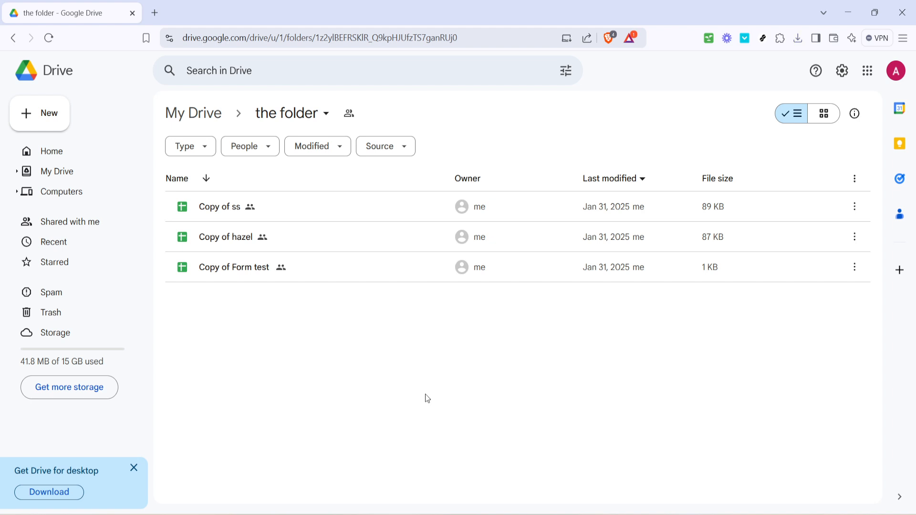